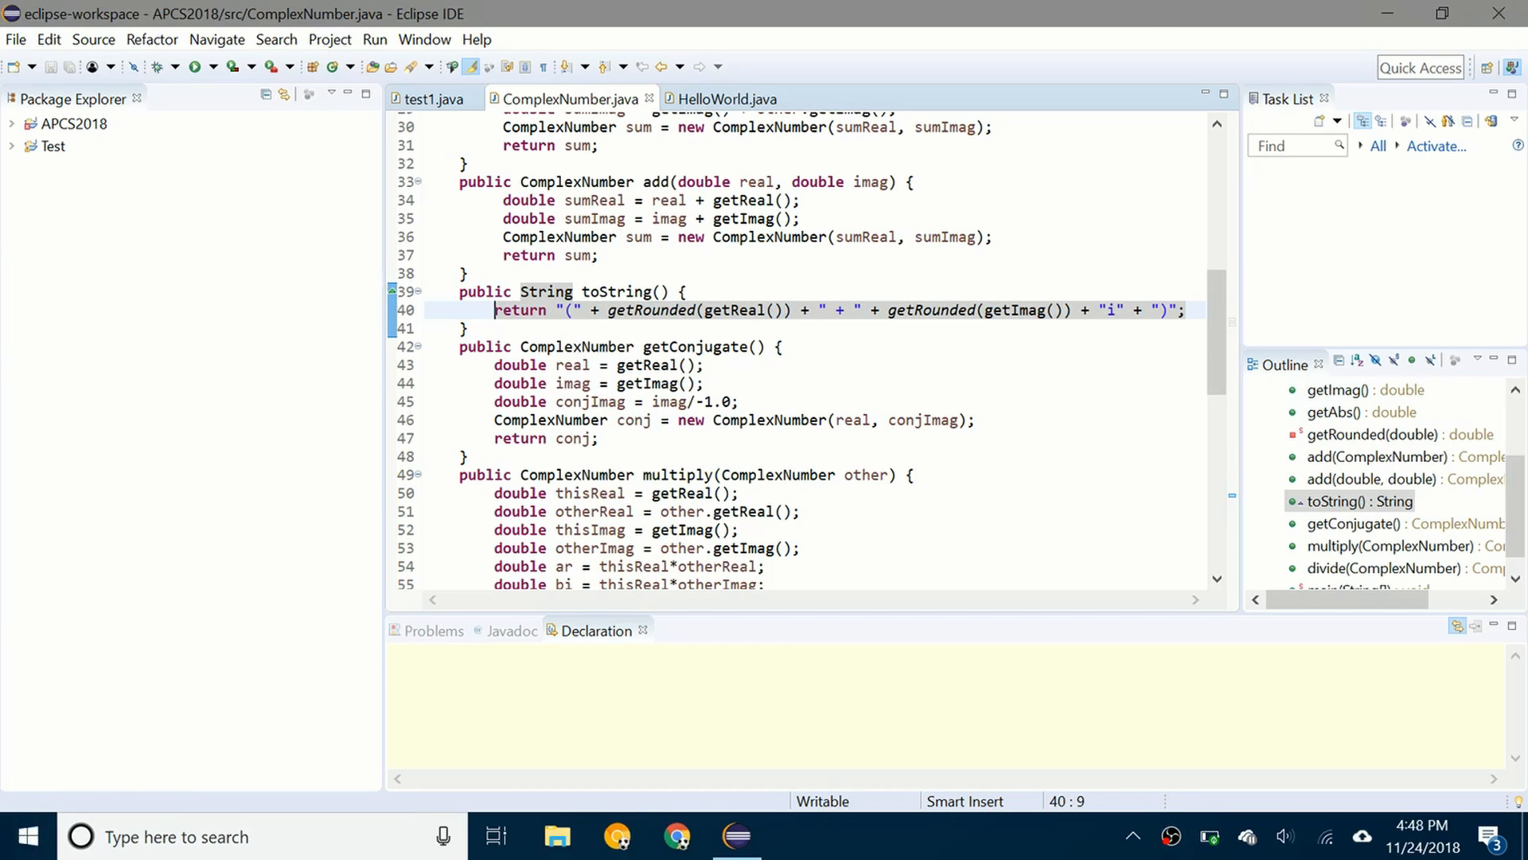
pyautogui.moveTo(677, 42)
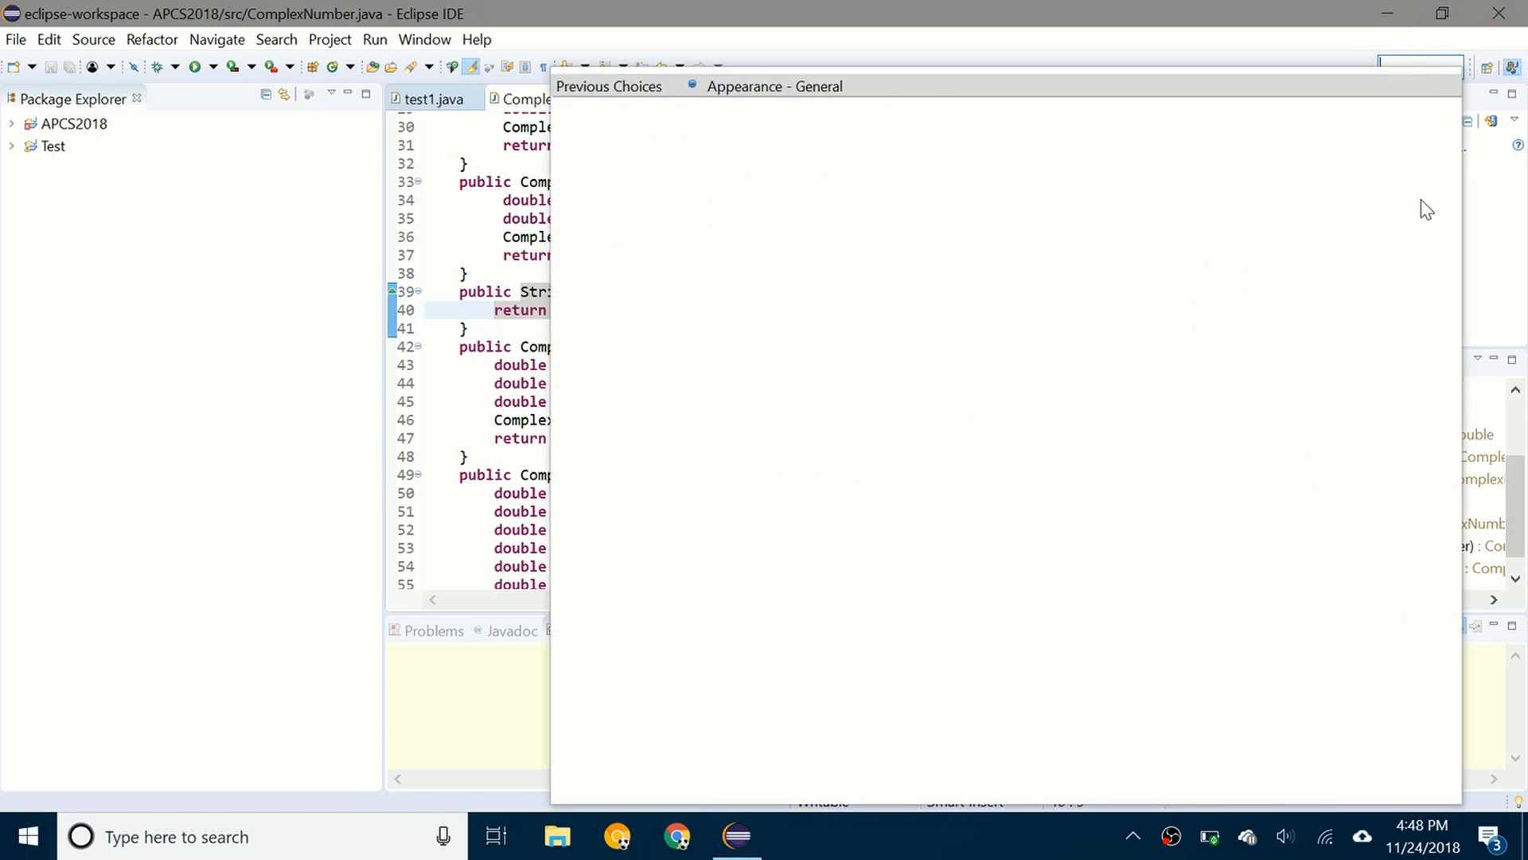
# Search Quick Access for 'dark' and open the 'Appearance - General' preferences page
pyautogui.write('dark')
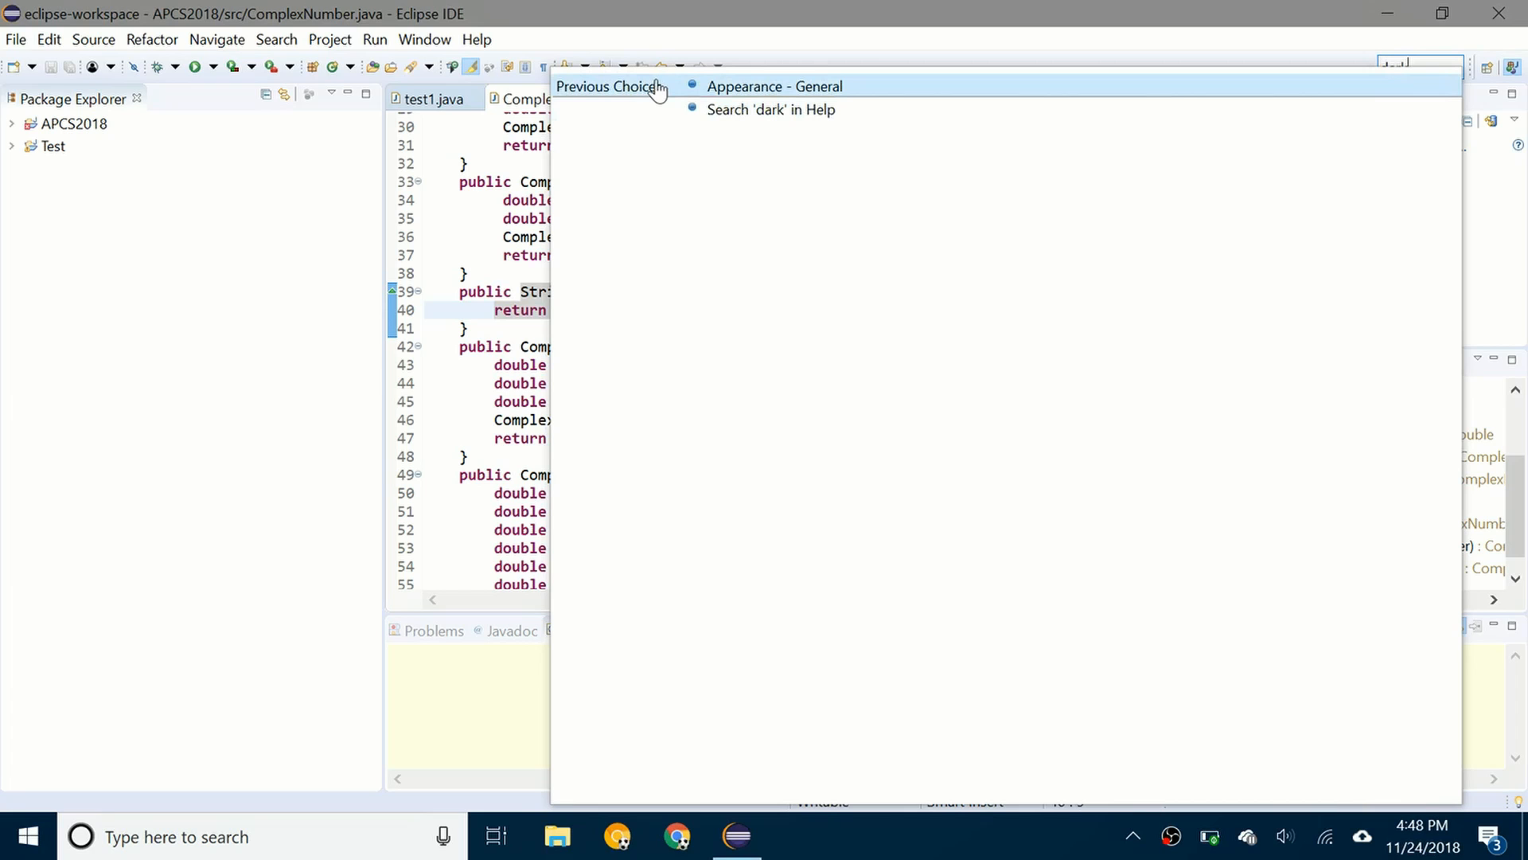
pyautogui.moveTo(716, 92)
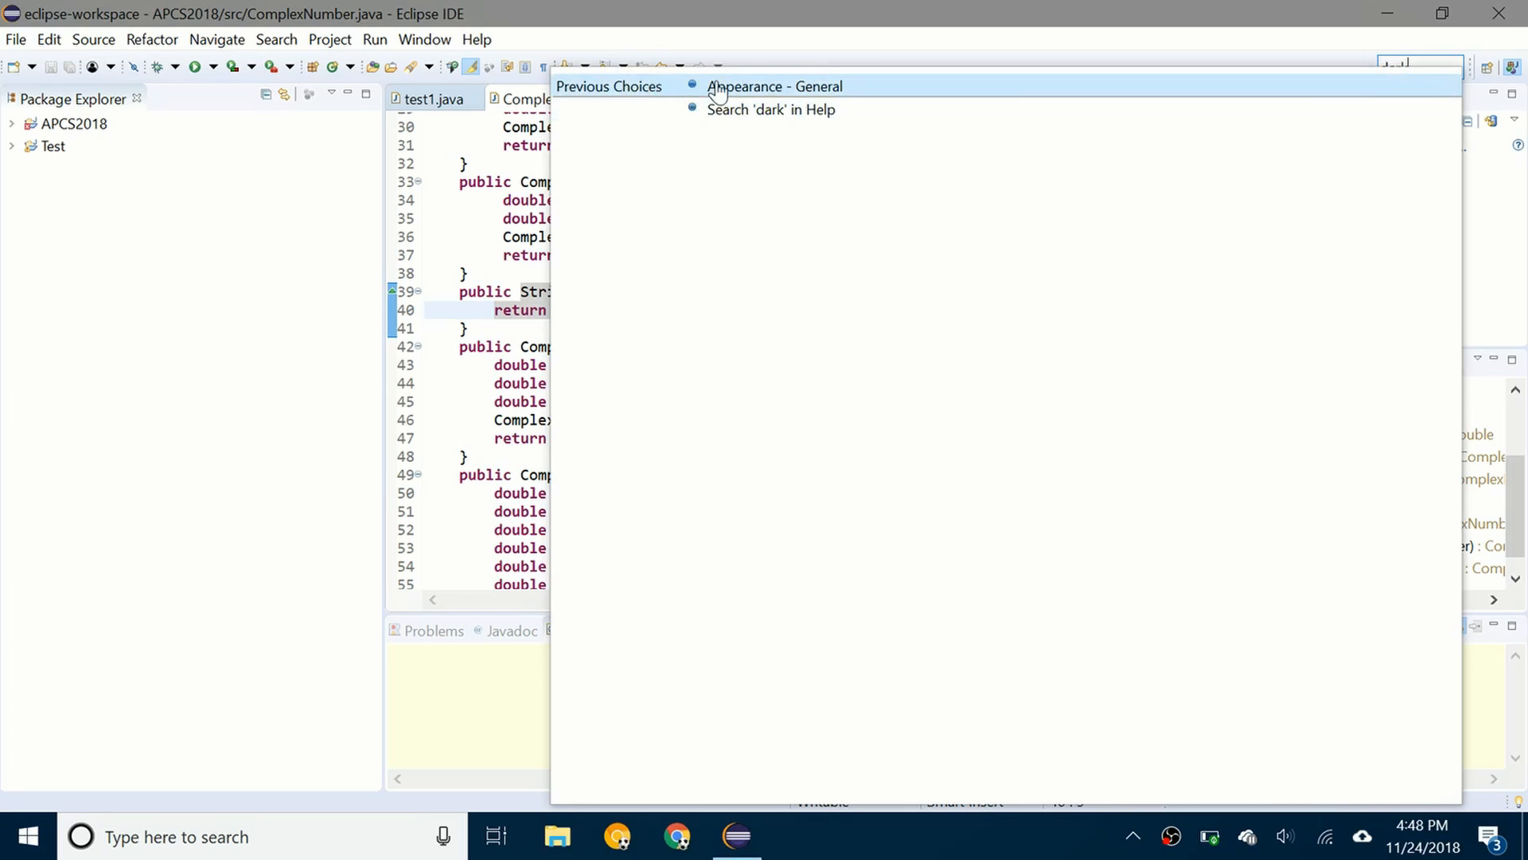
pyautogui.click(773, 87)
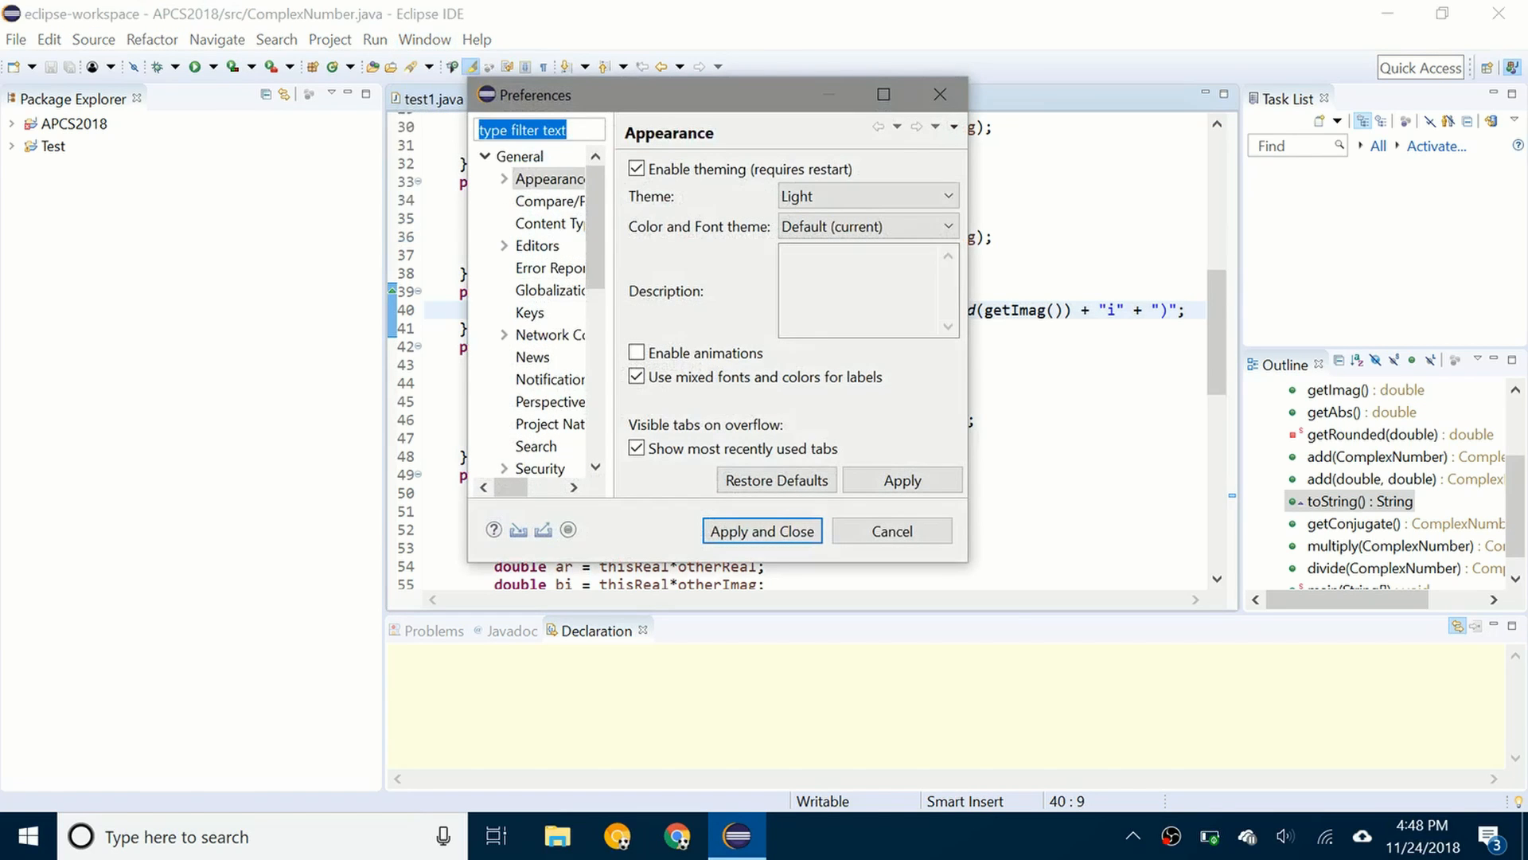
# Under General > Appearance, set the workbench theme to Dark
pyautogui.click(519, 156)
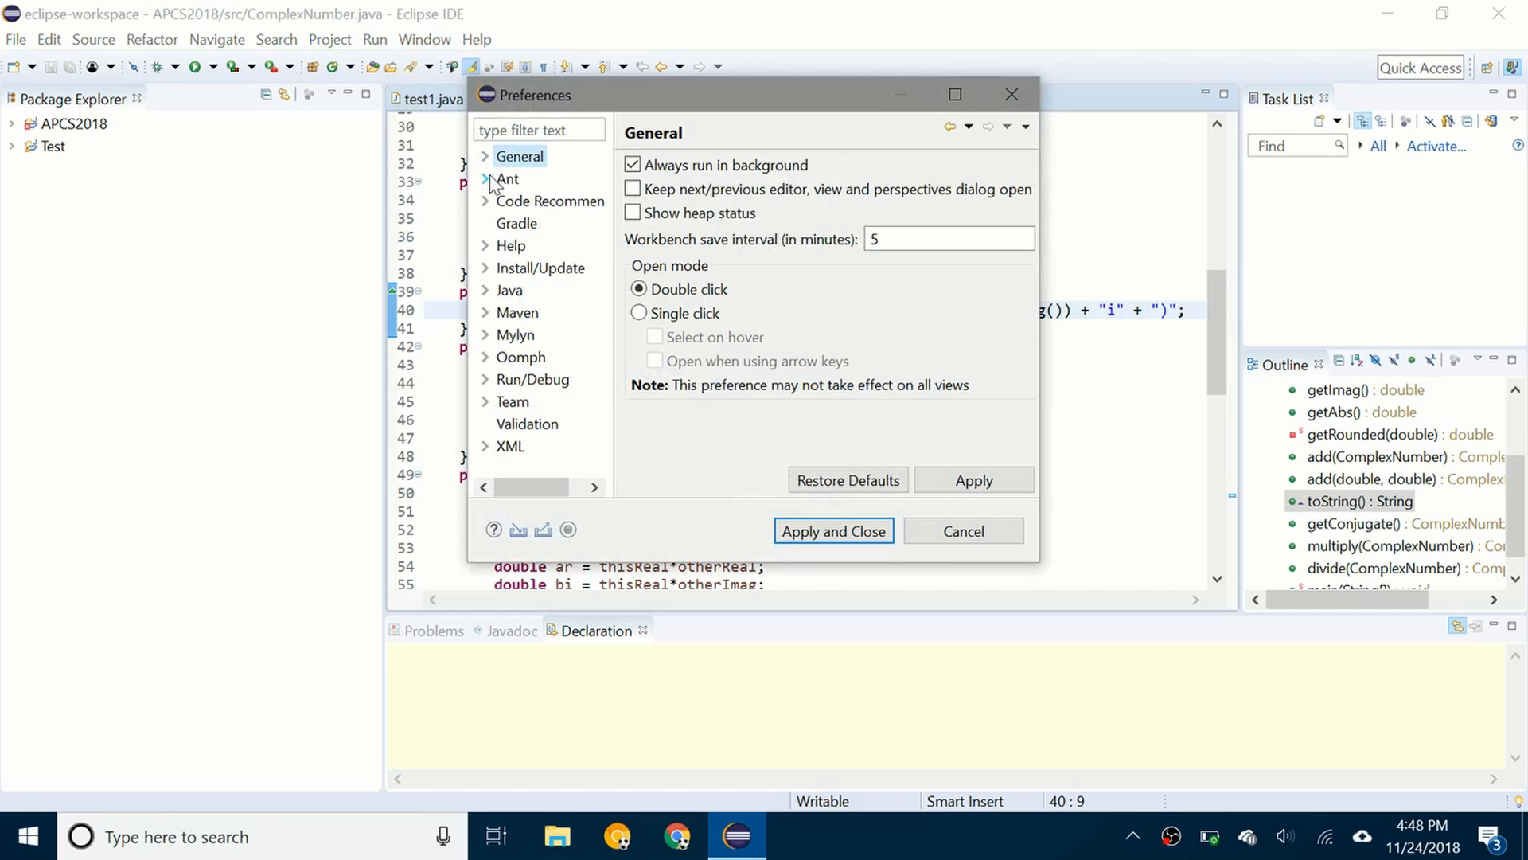
pyautogui.click(486, 156)
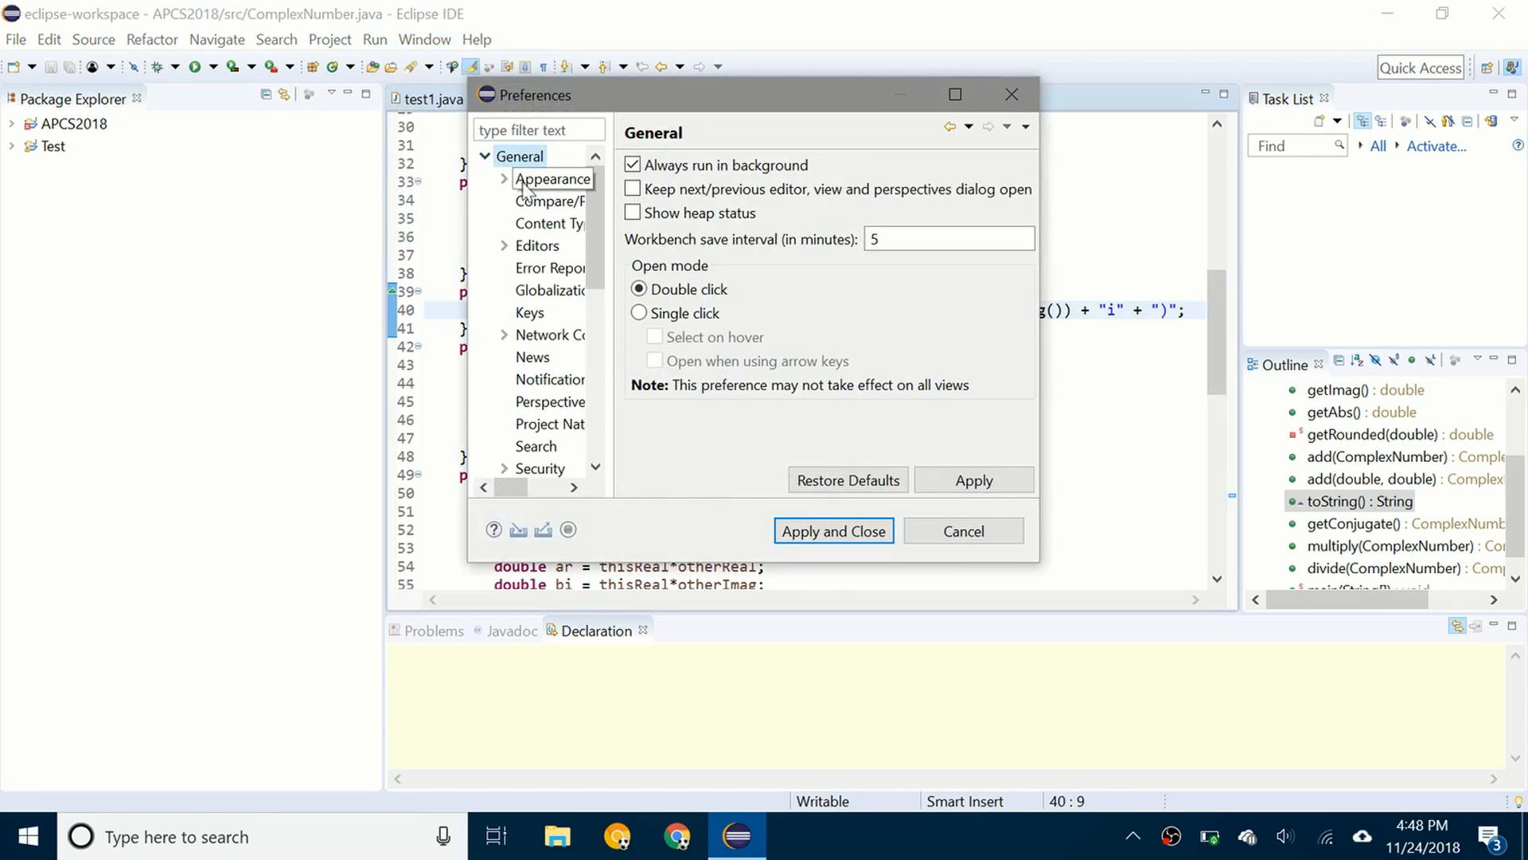
pyautogui.click(552, 179)
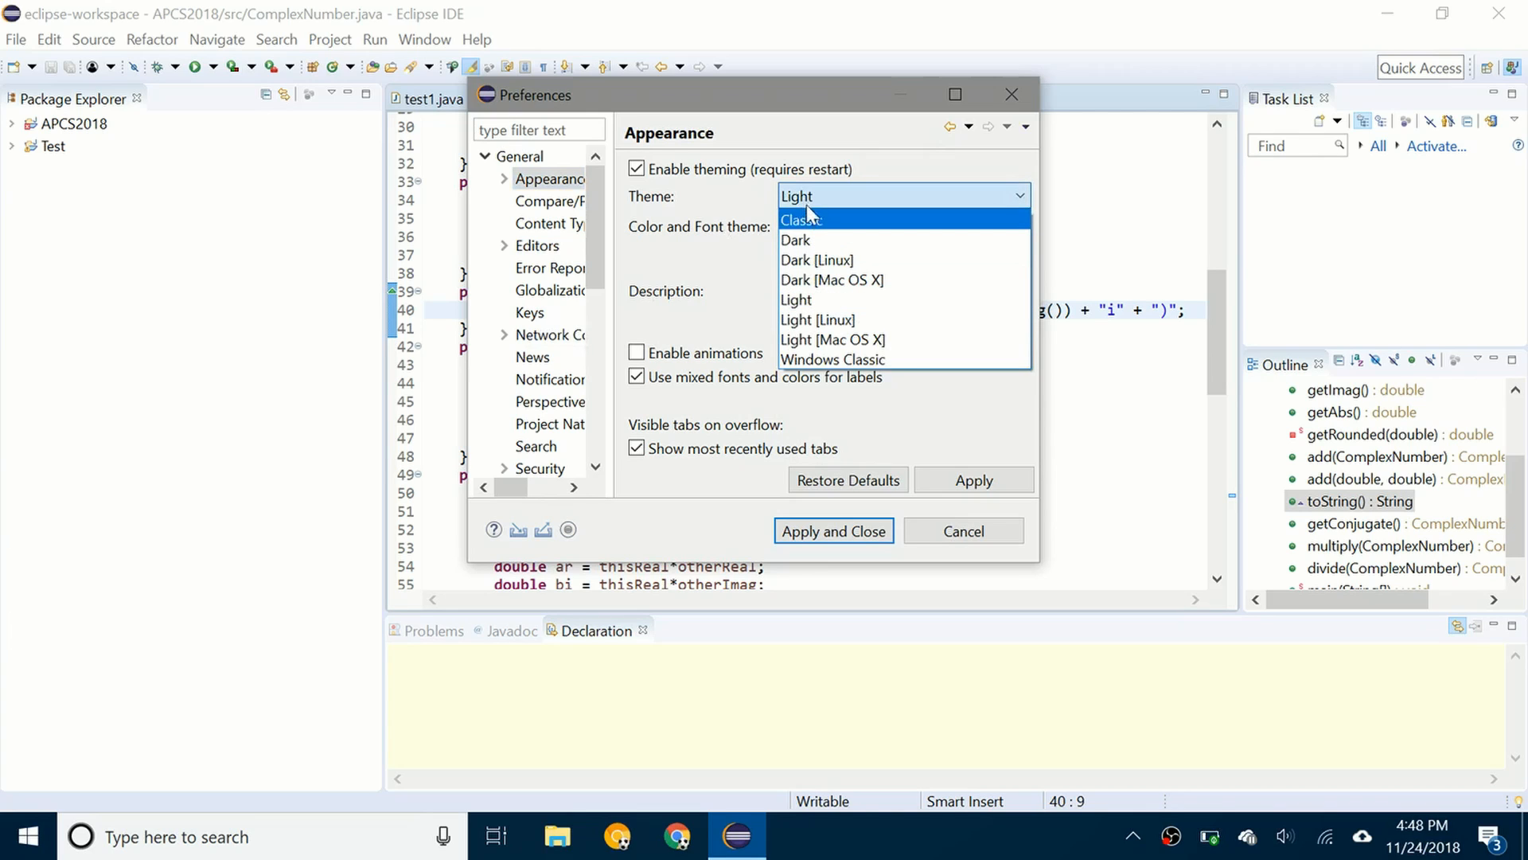
pyautogui.moveTo(799, 240)
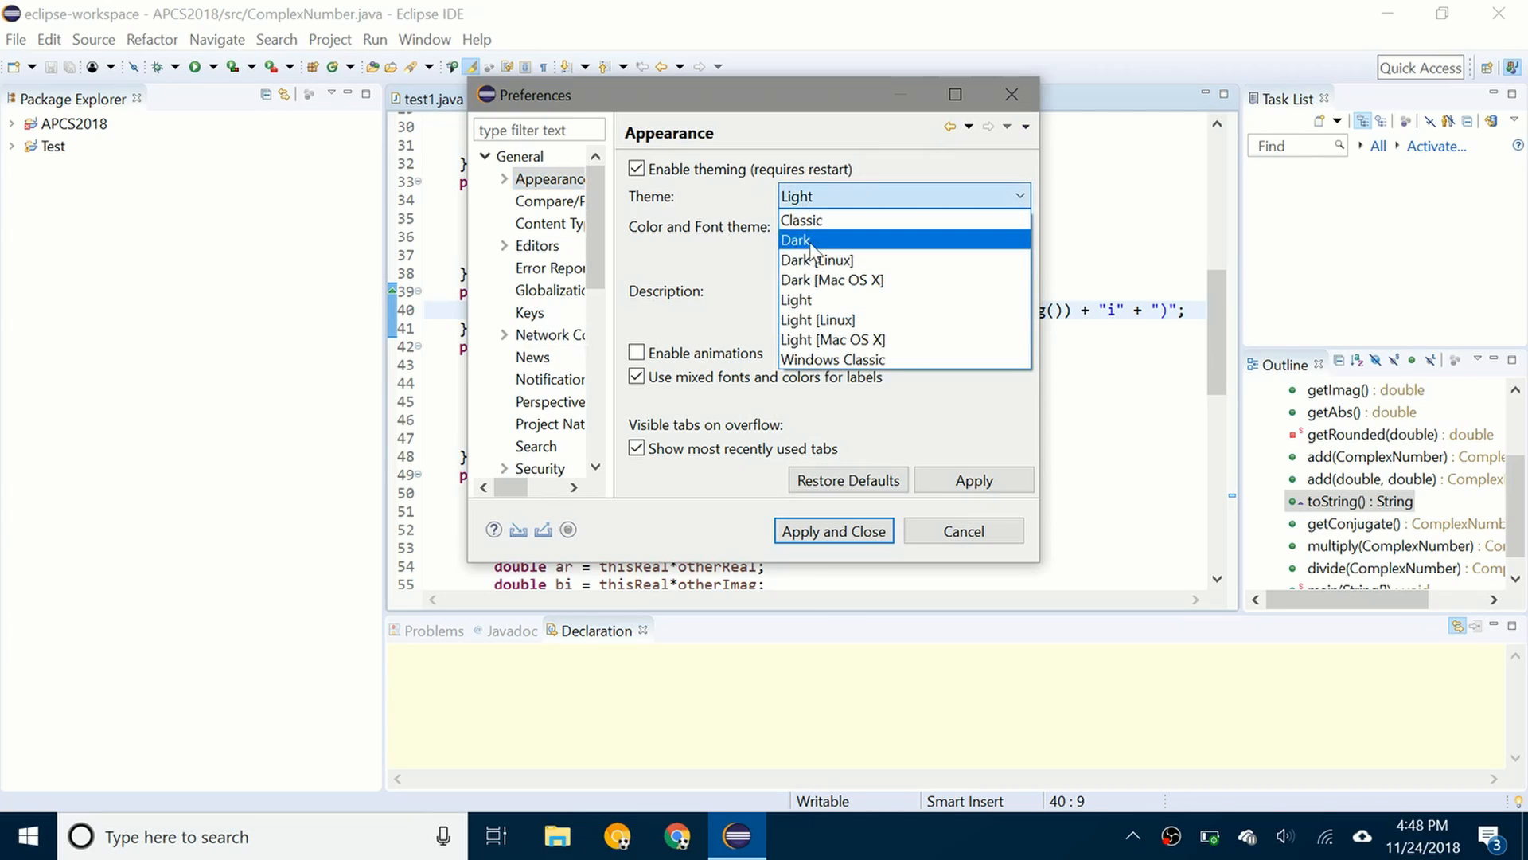
pyautogui.click(796, 240)
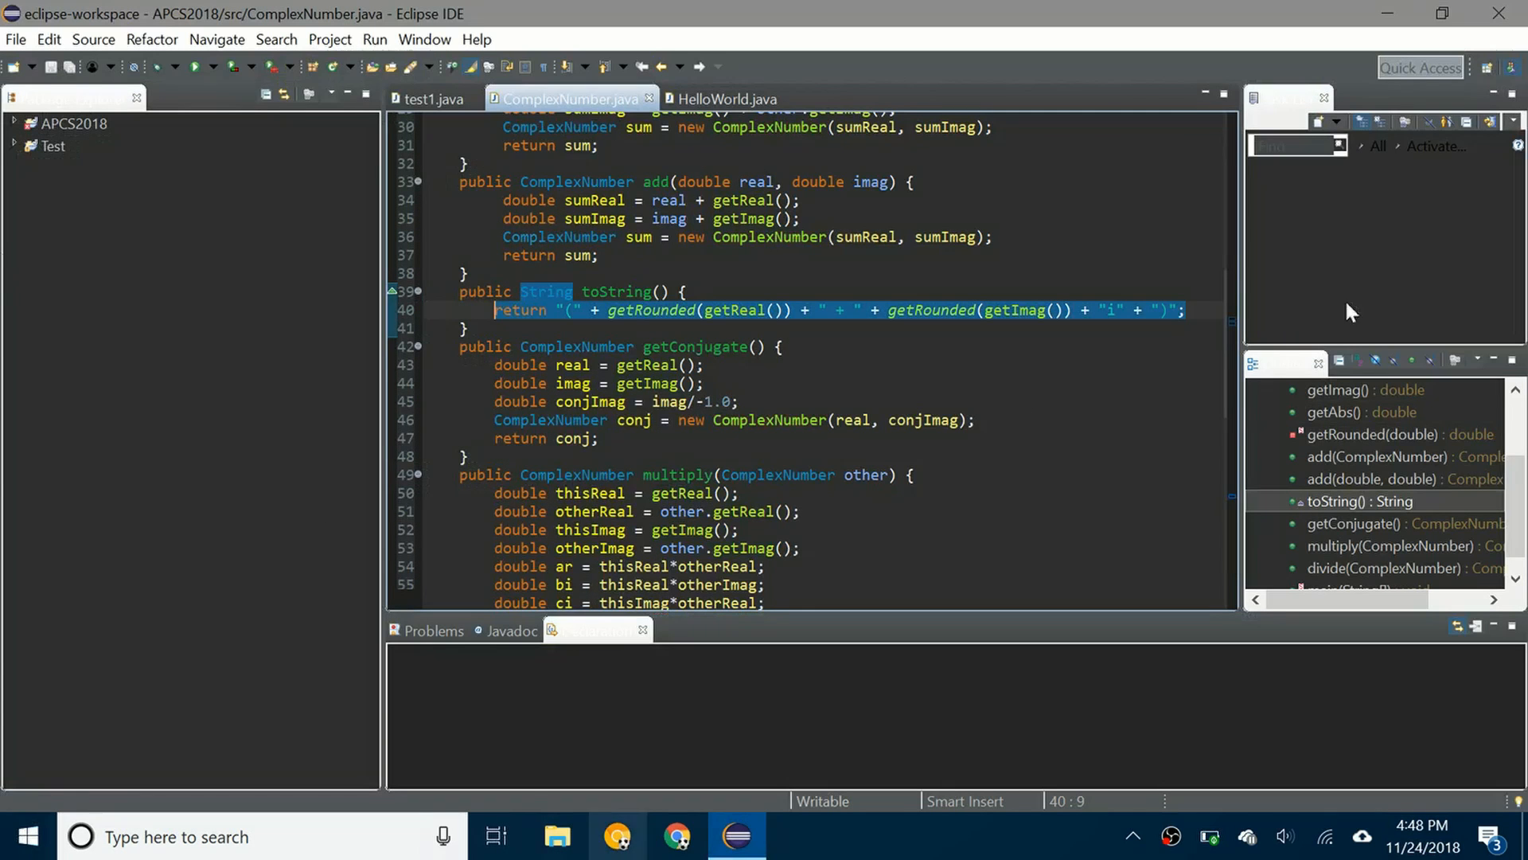
pyautogui.moveTo(5, 375)
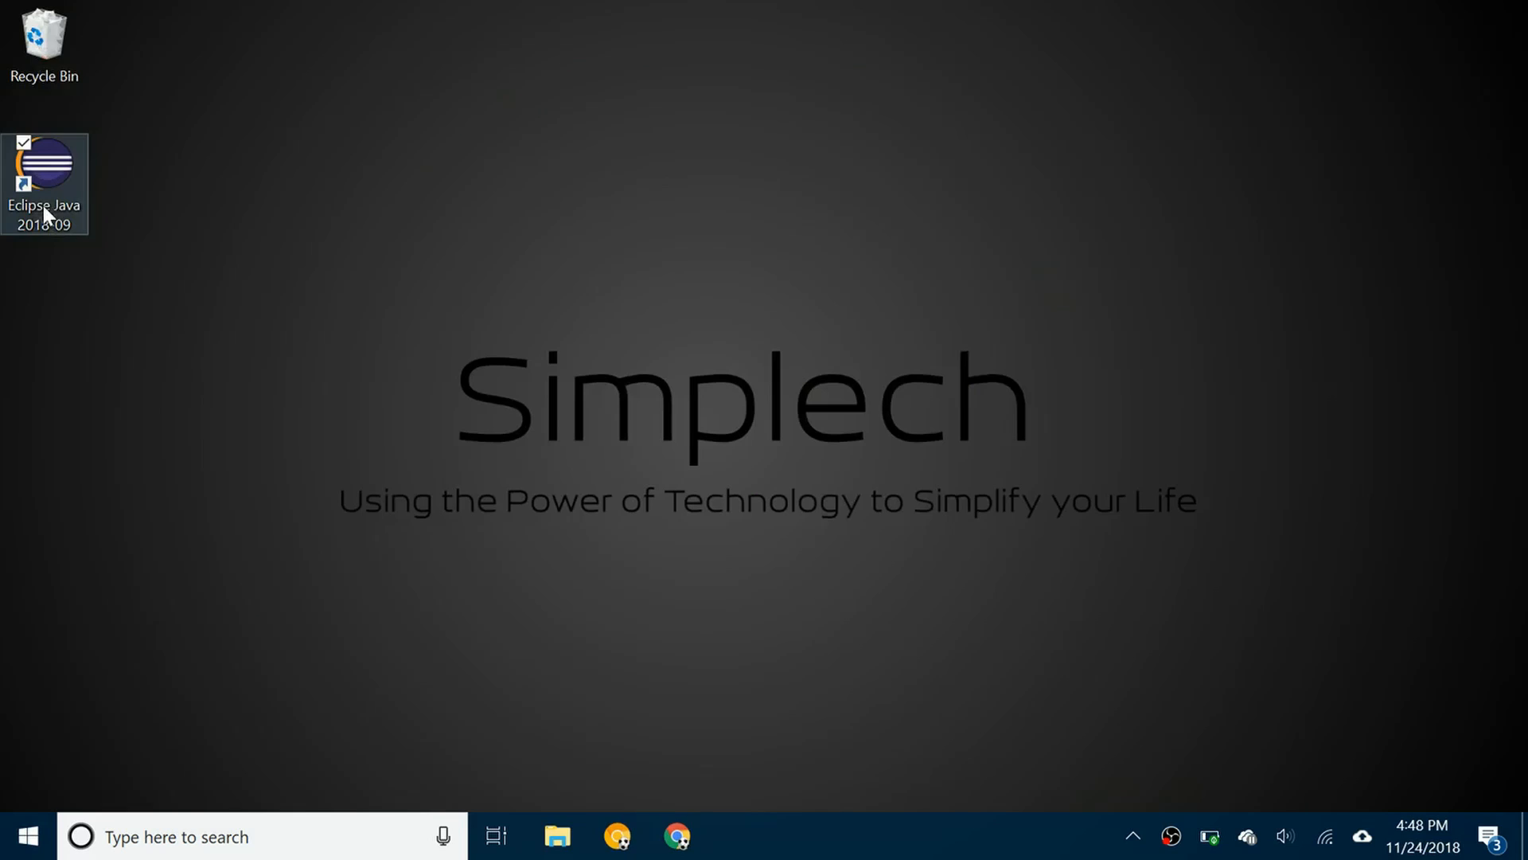
# Relaunch Eclipse Java from its desktop shortcut and go from Welcome to the Workbench
pyautogui.doubleClick(44, 180)
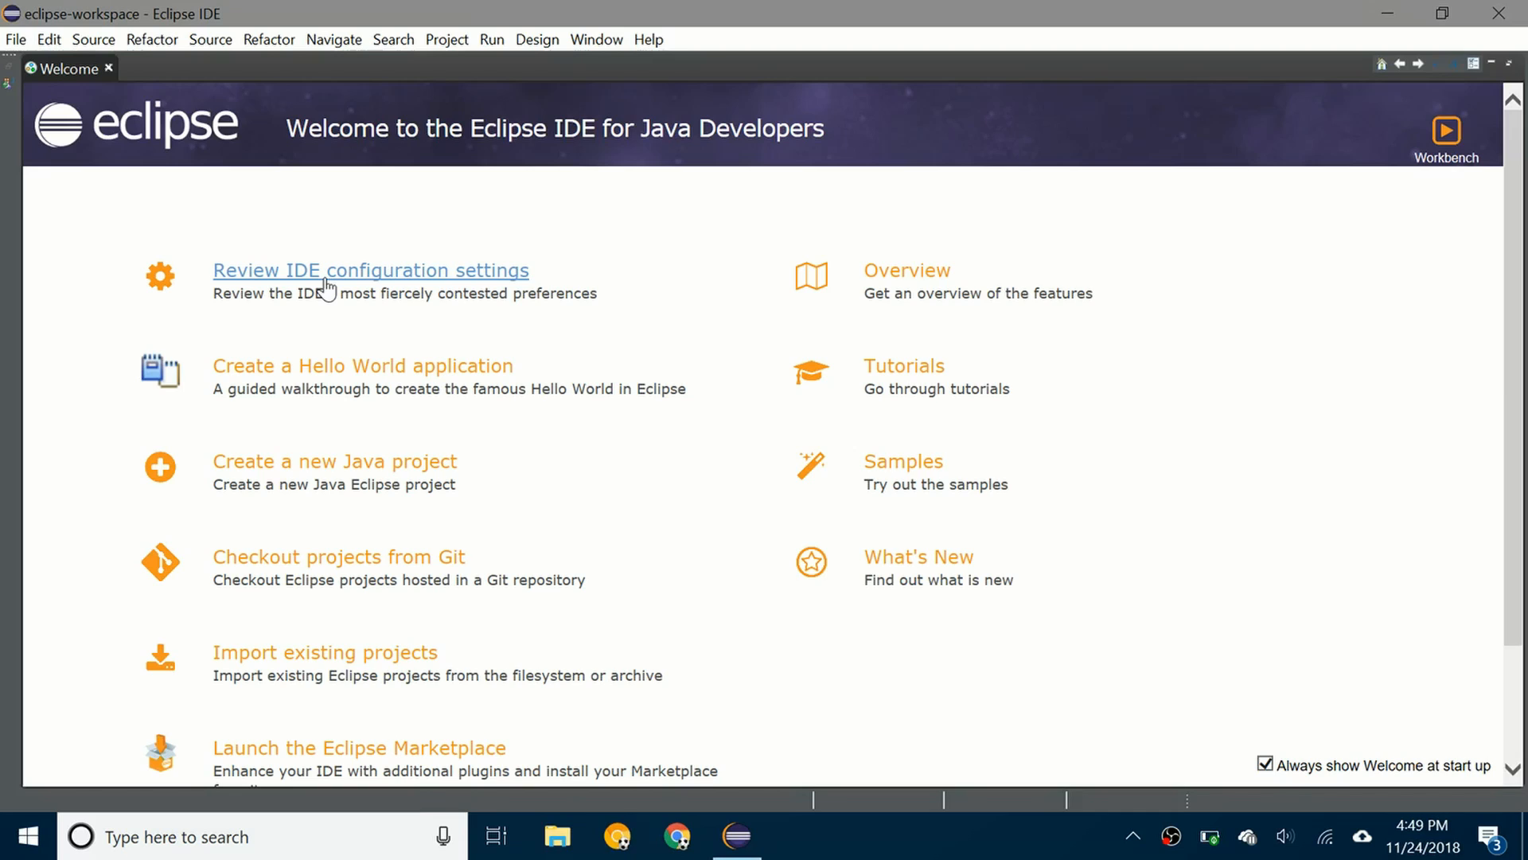
pyautogui.click(1446, 125)
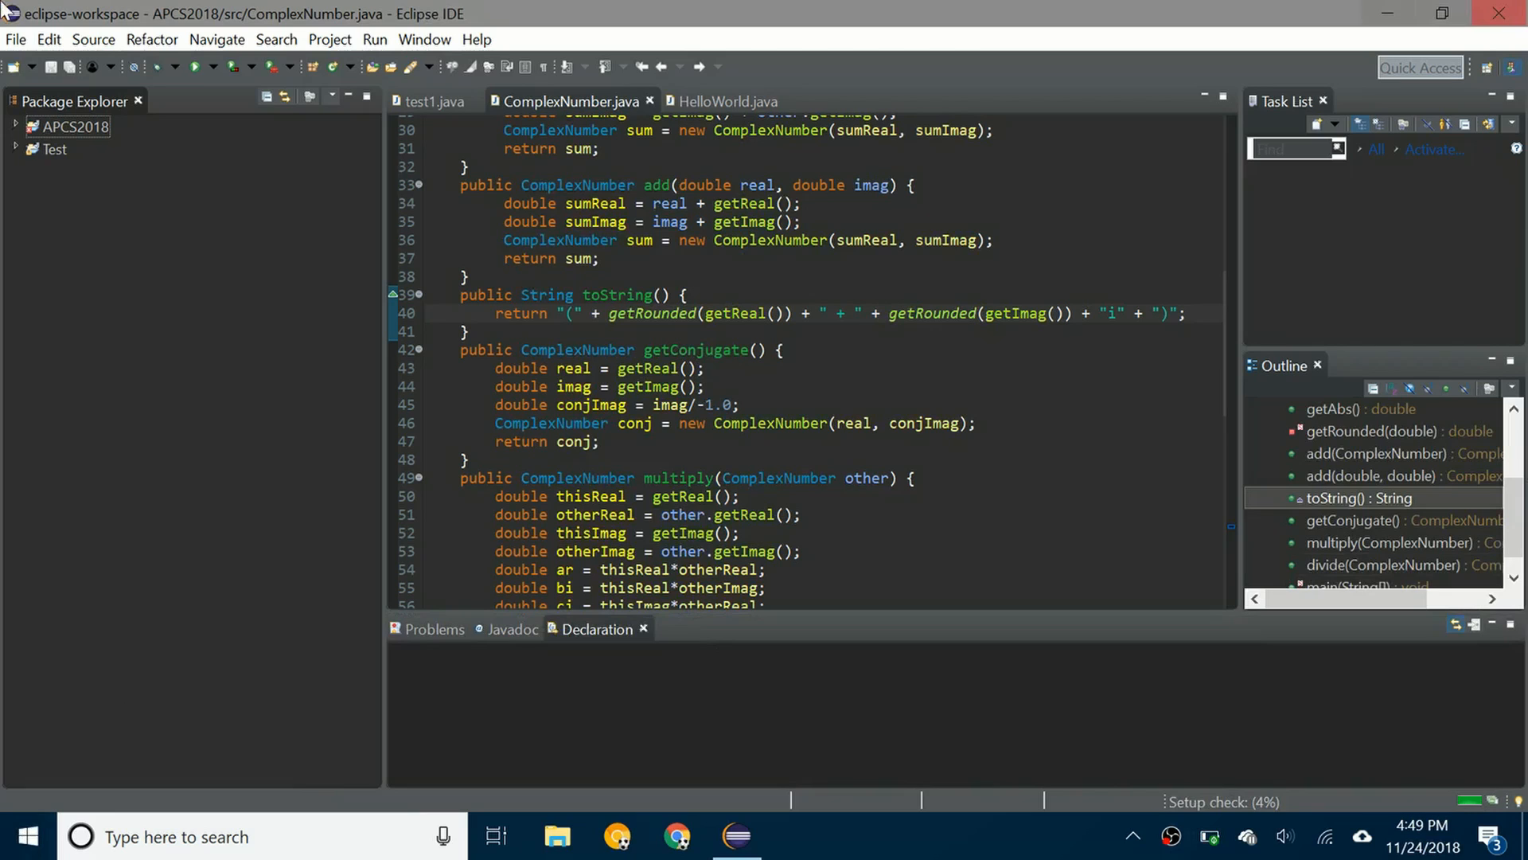
pyautogui.moveTo(1399, 646)
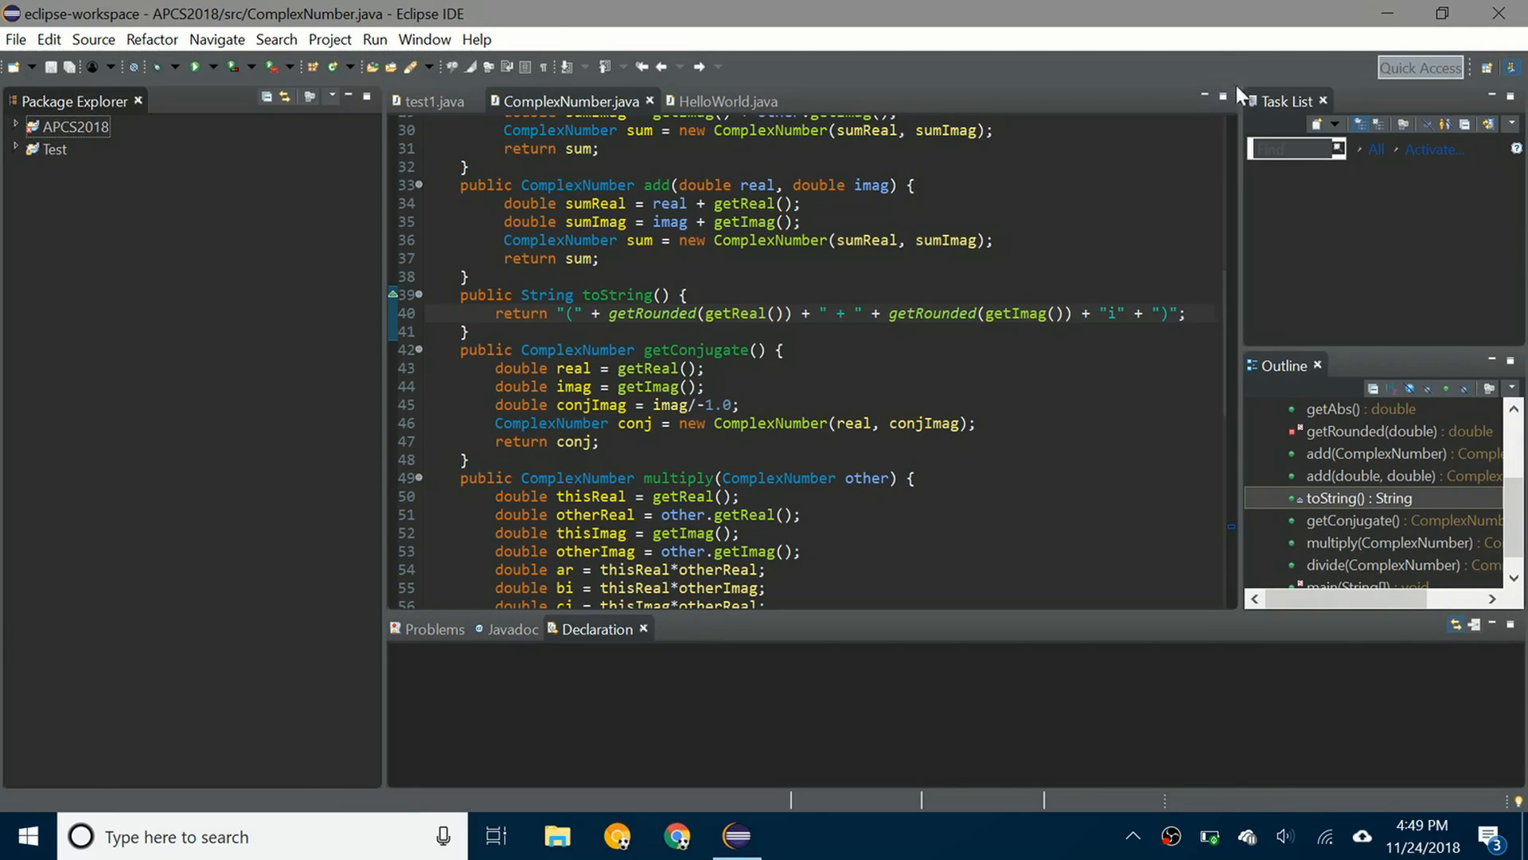
pyautogui.moveTo(4, 580)
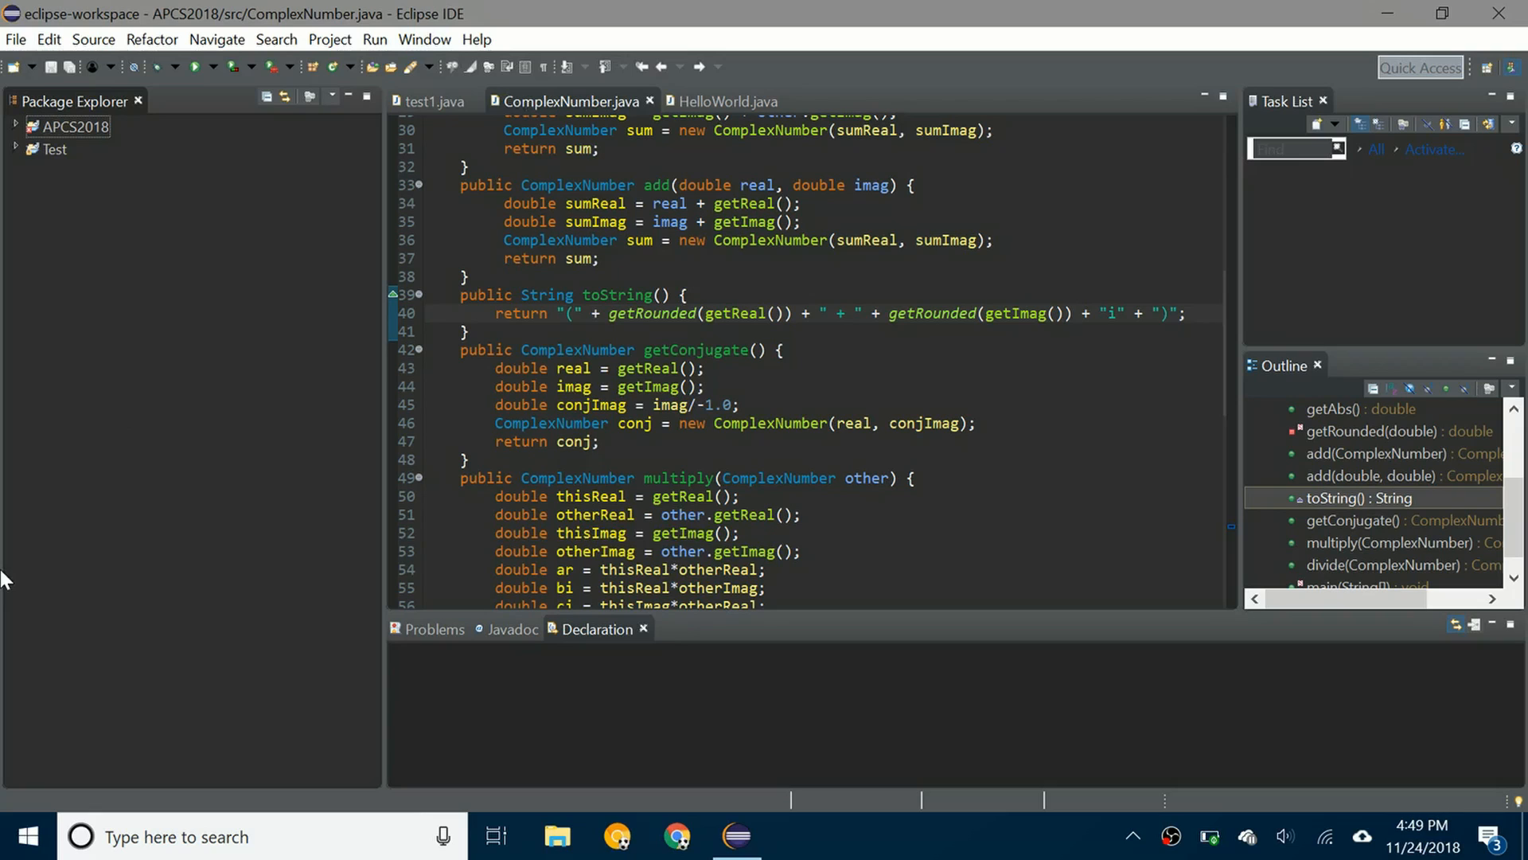
pyautogui.moveTo(1242, 13)
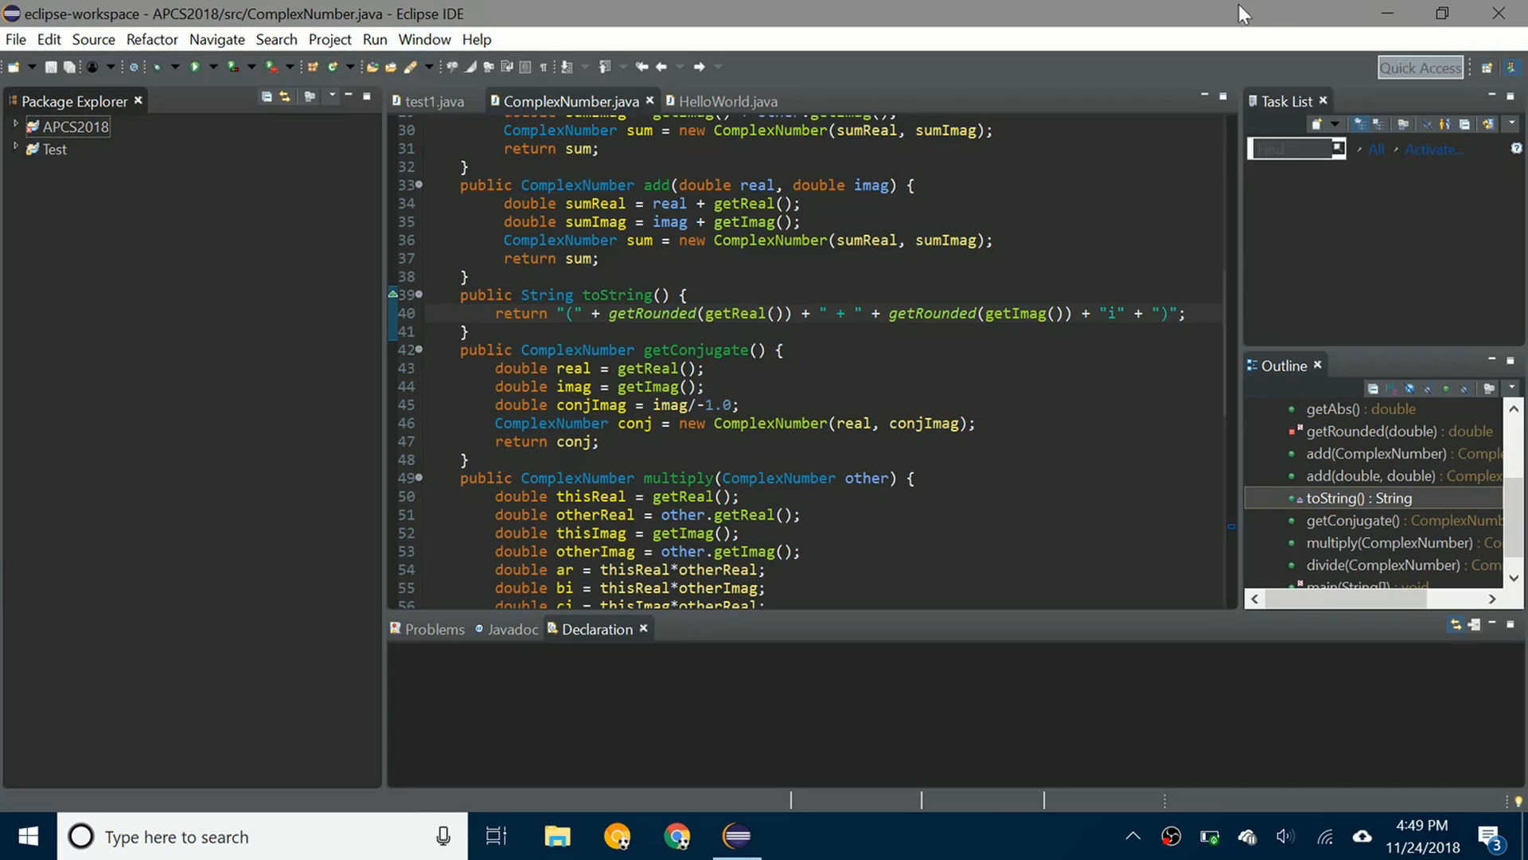
pyautogui.moveTo(1412, 38)
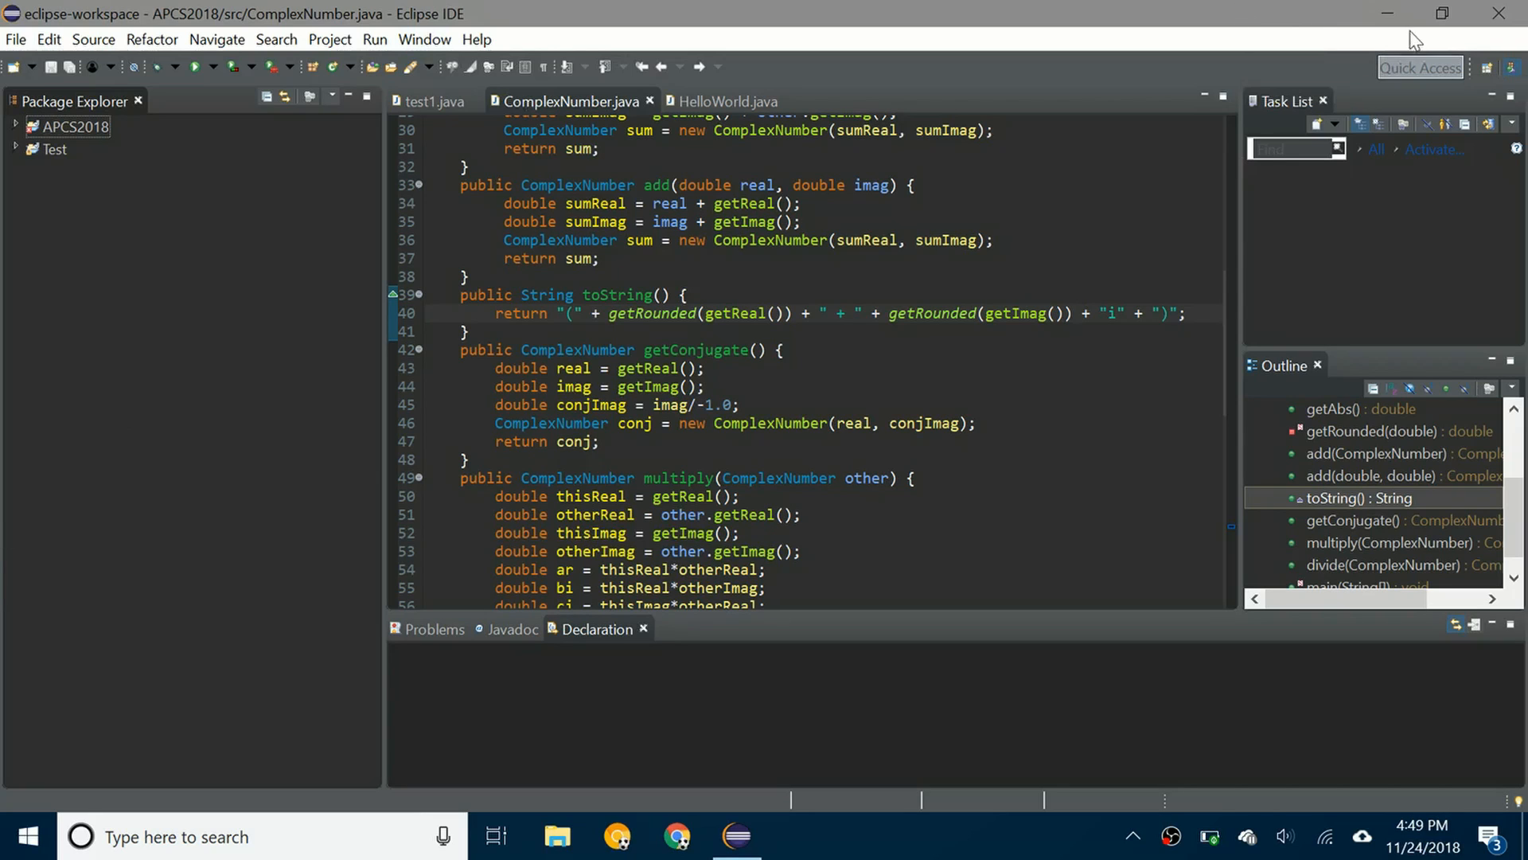
pyautogui.moveTo(1441, 334)
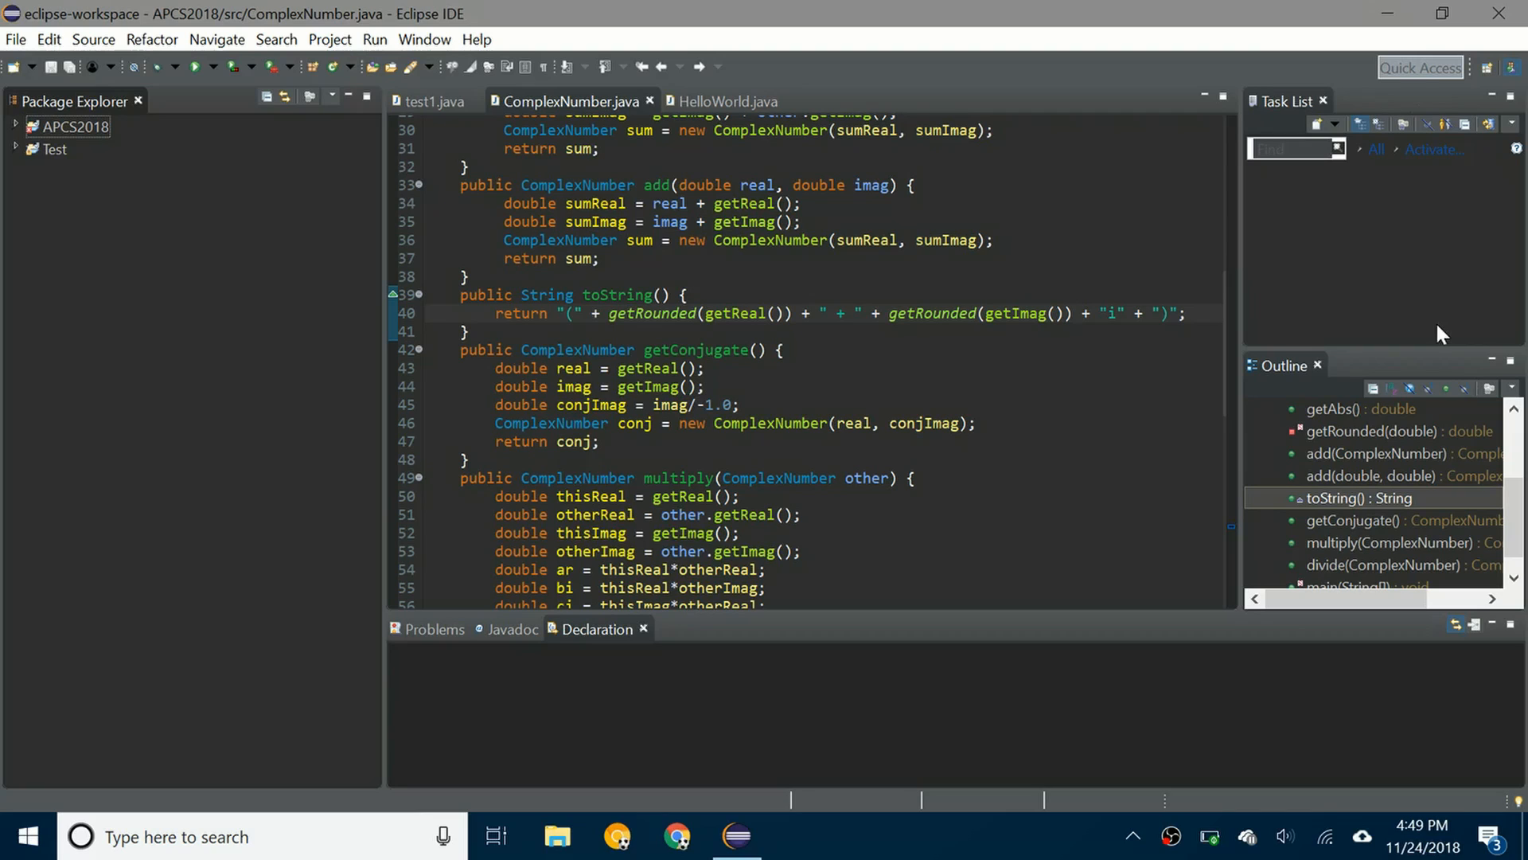
pyautogui.moveTo(1075, 79)
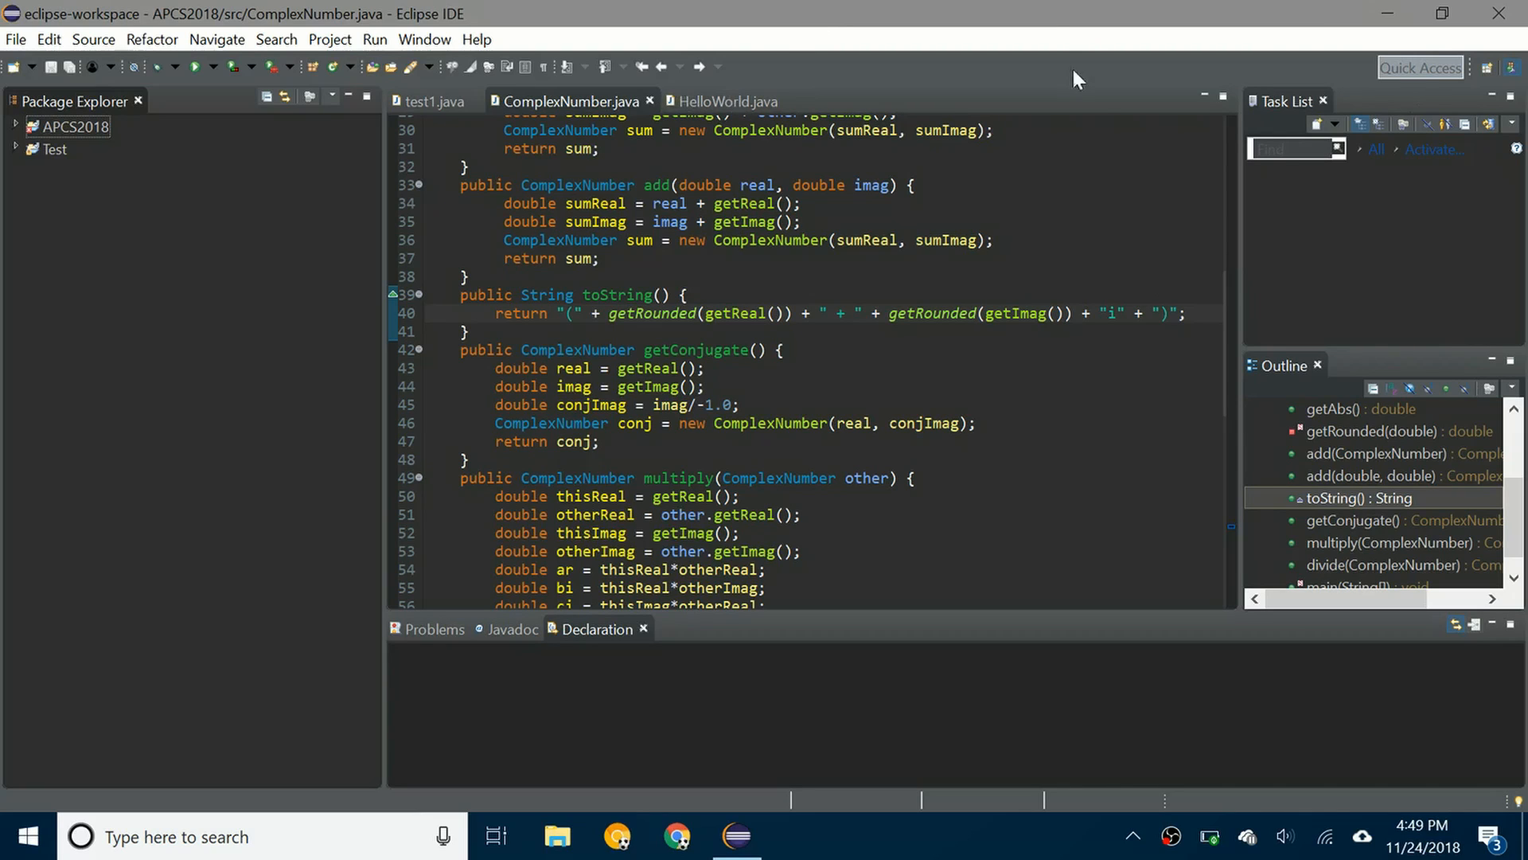
pyautogui.moveTo(1063, 52)
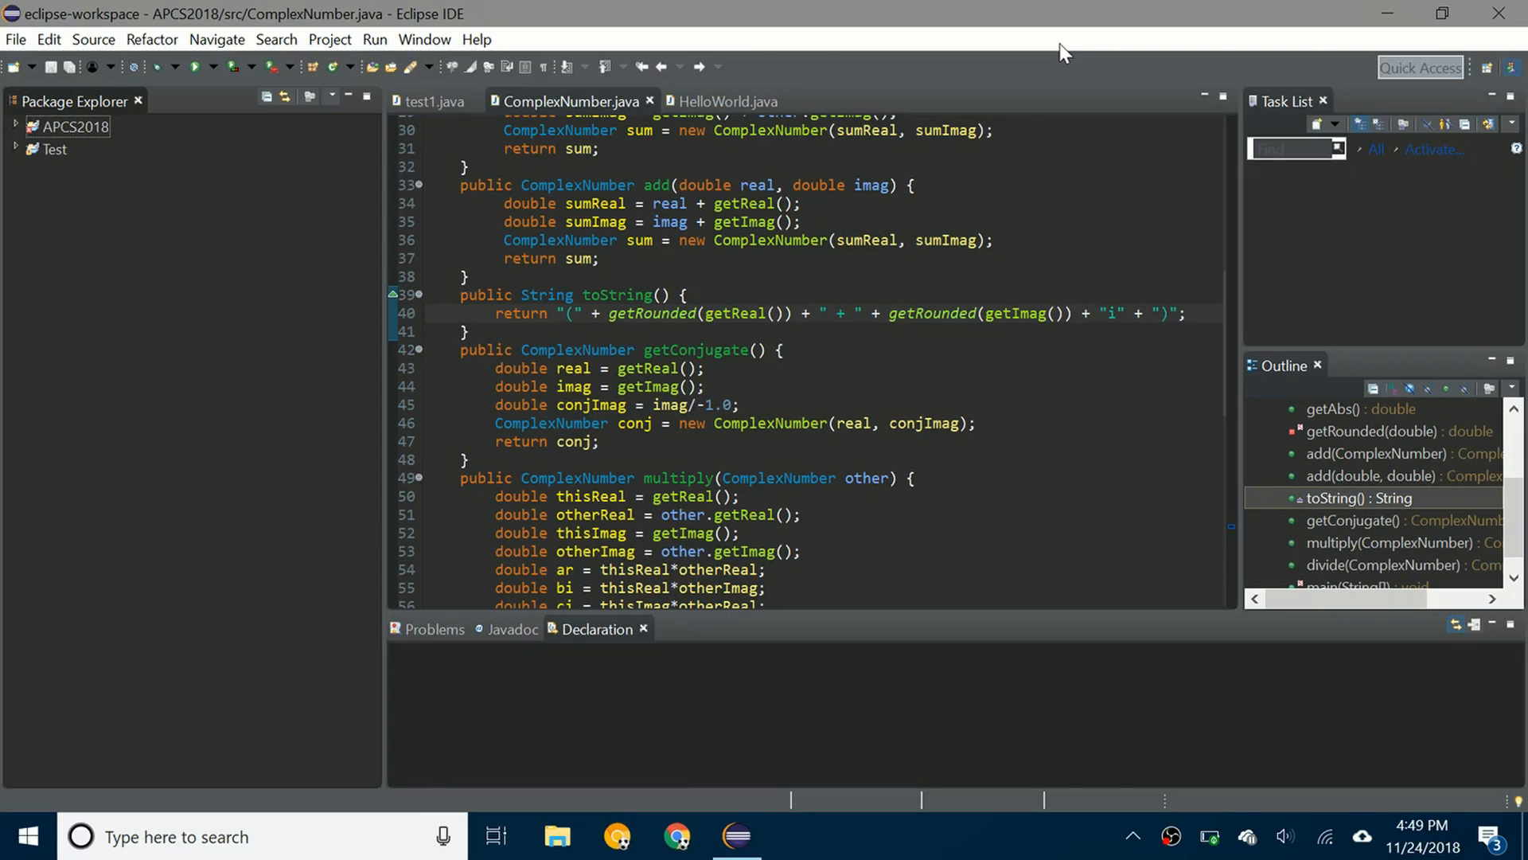